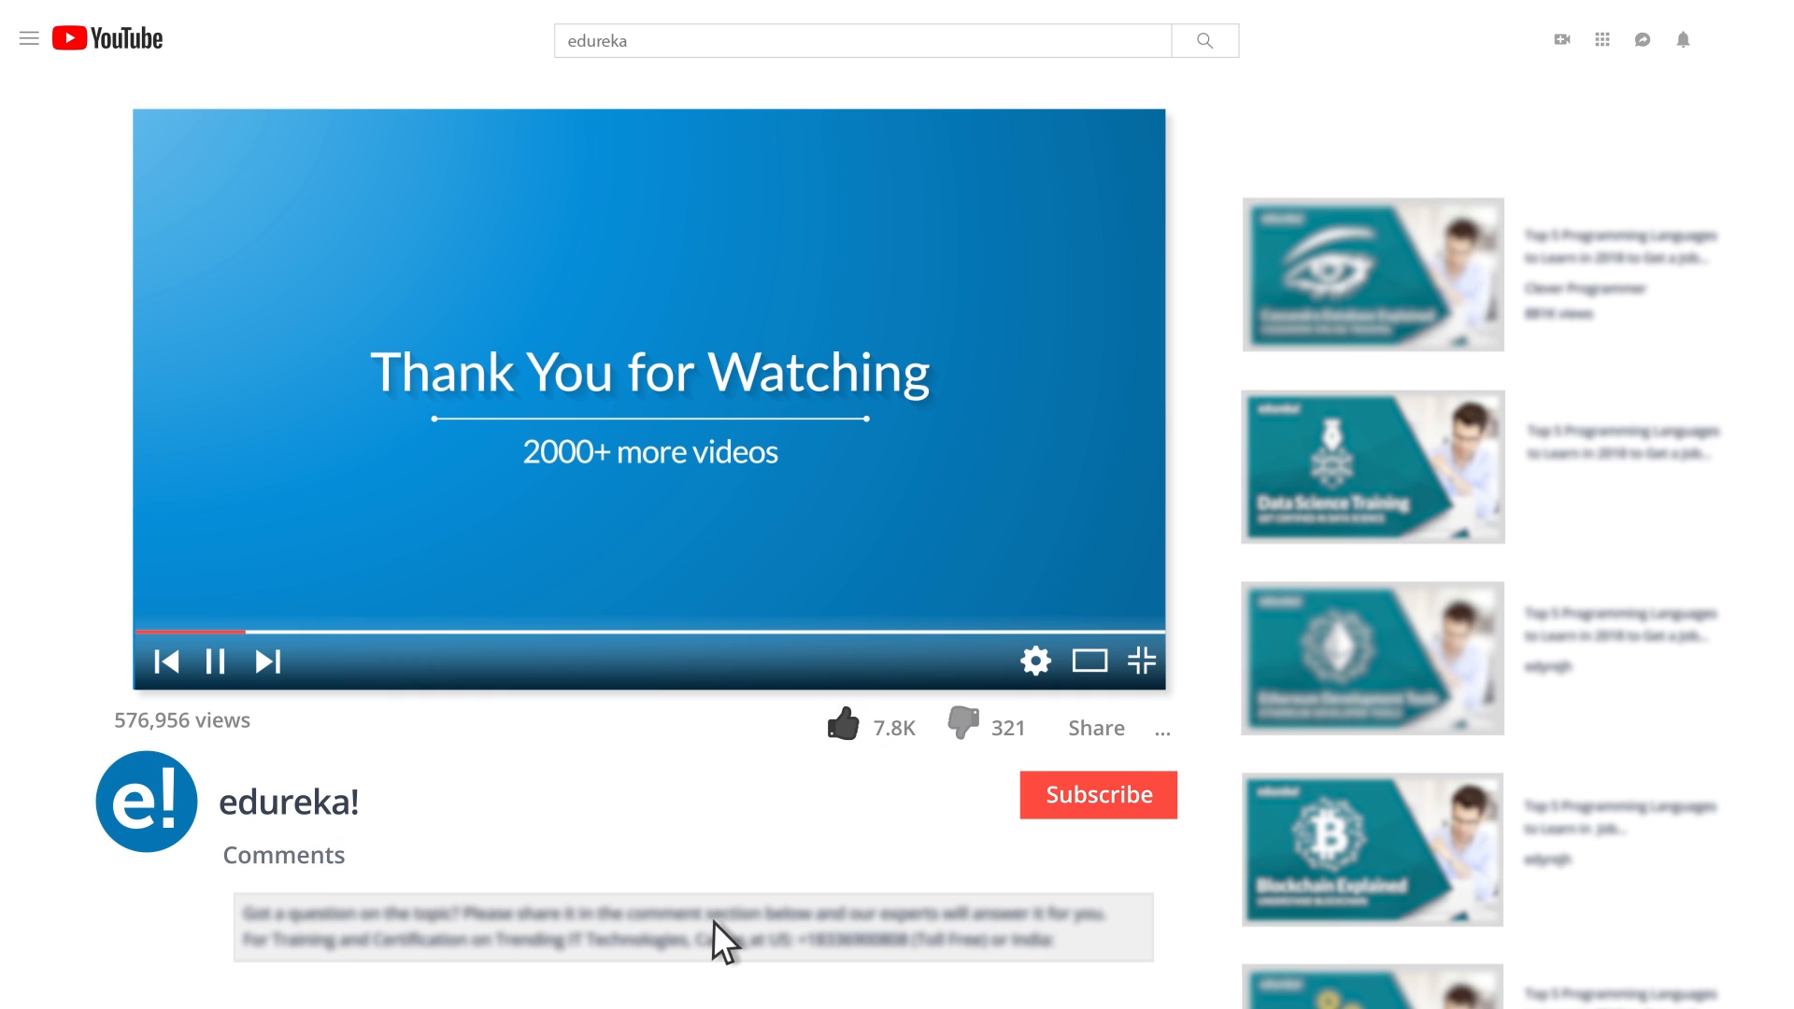
pyautogui.moveTo(1759, 185)
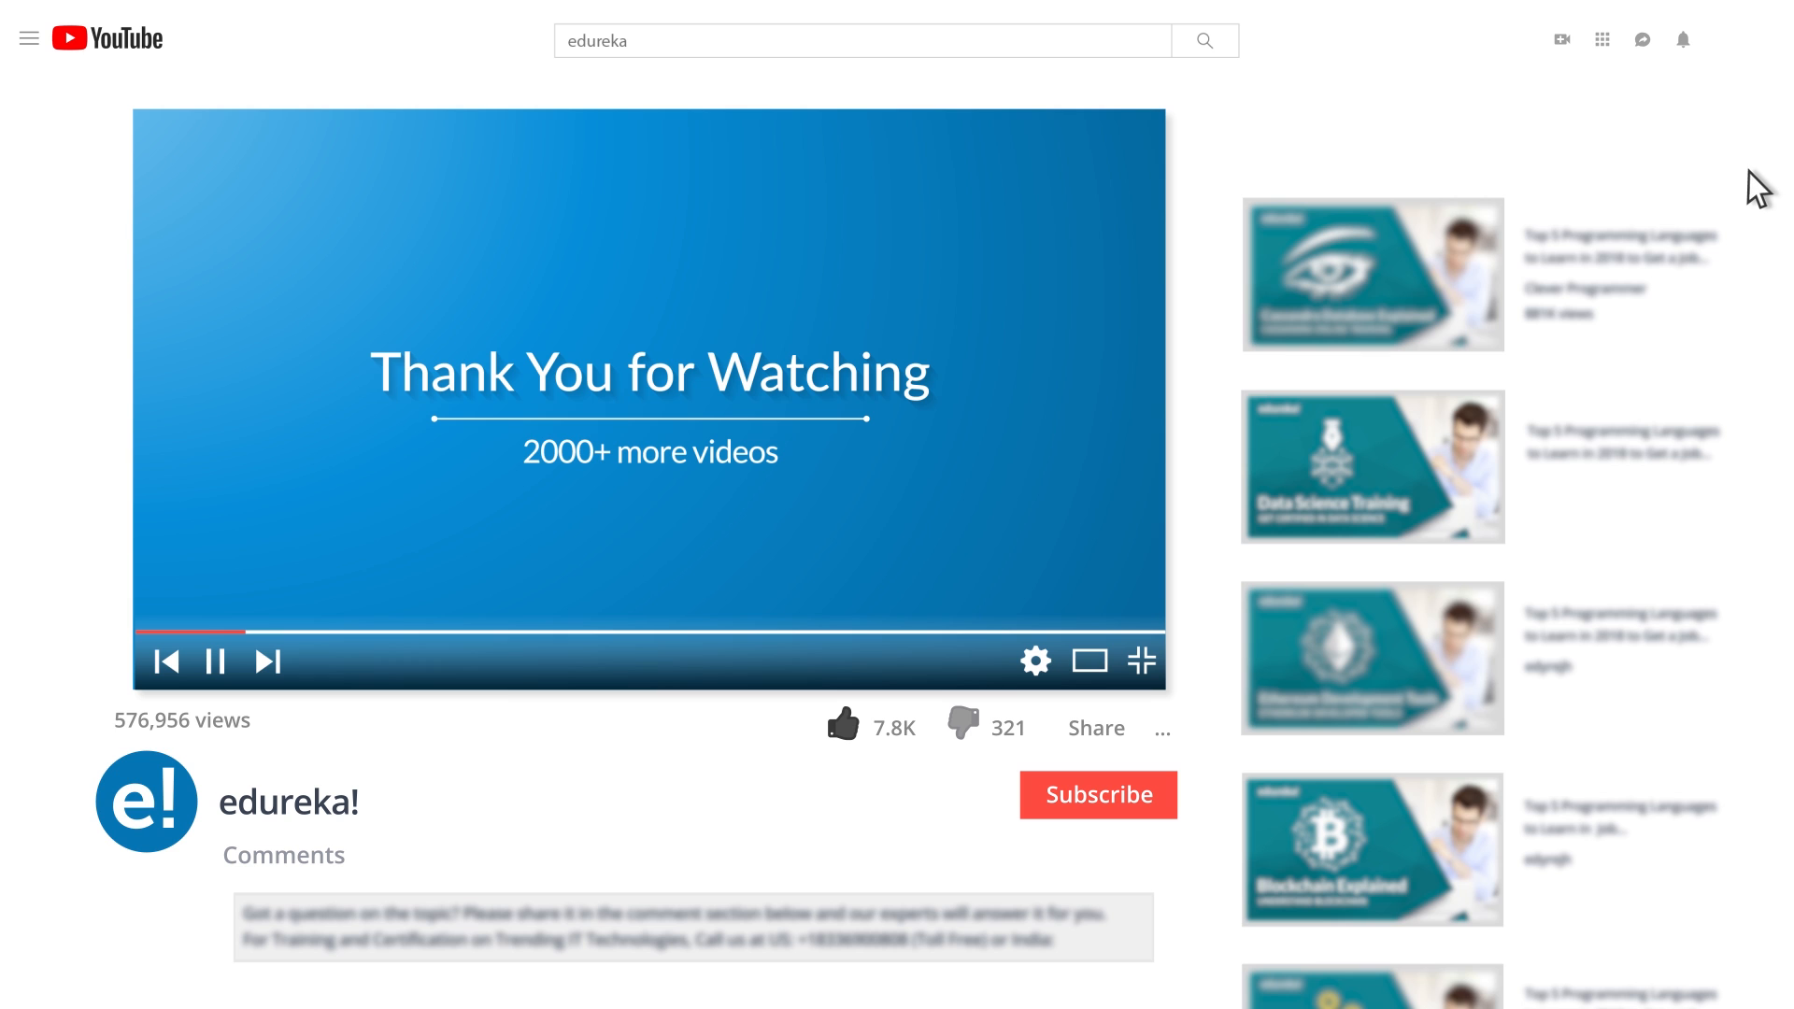
pyautogui.scroll(-3)
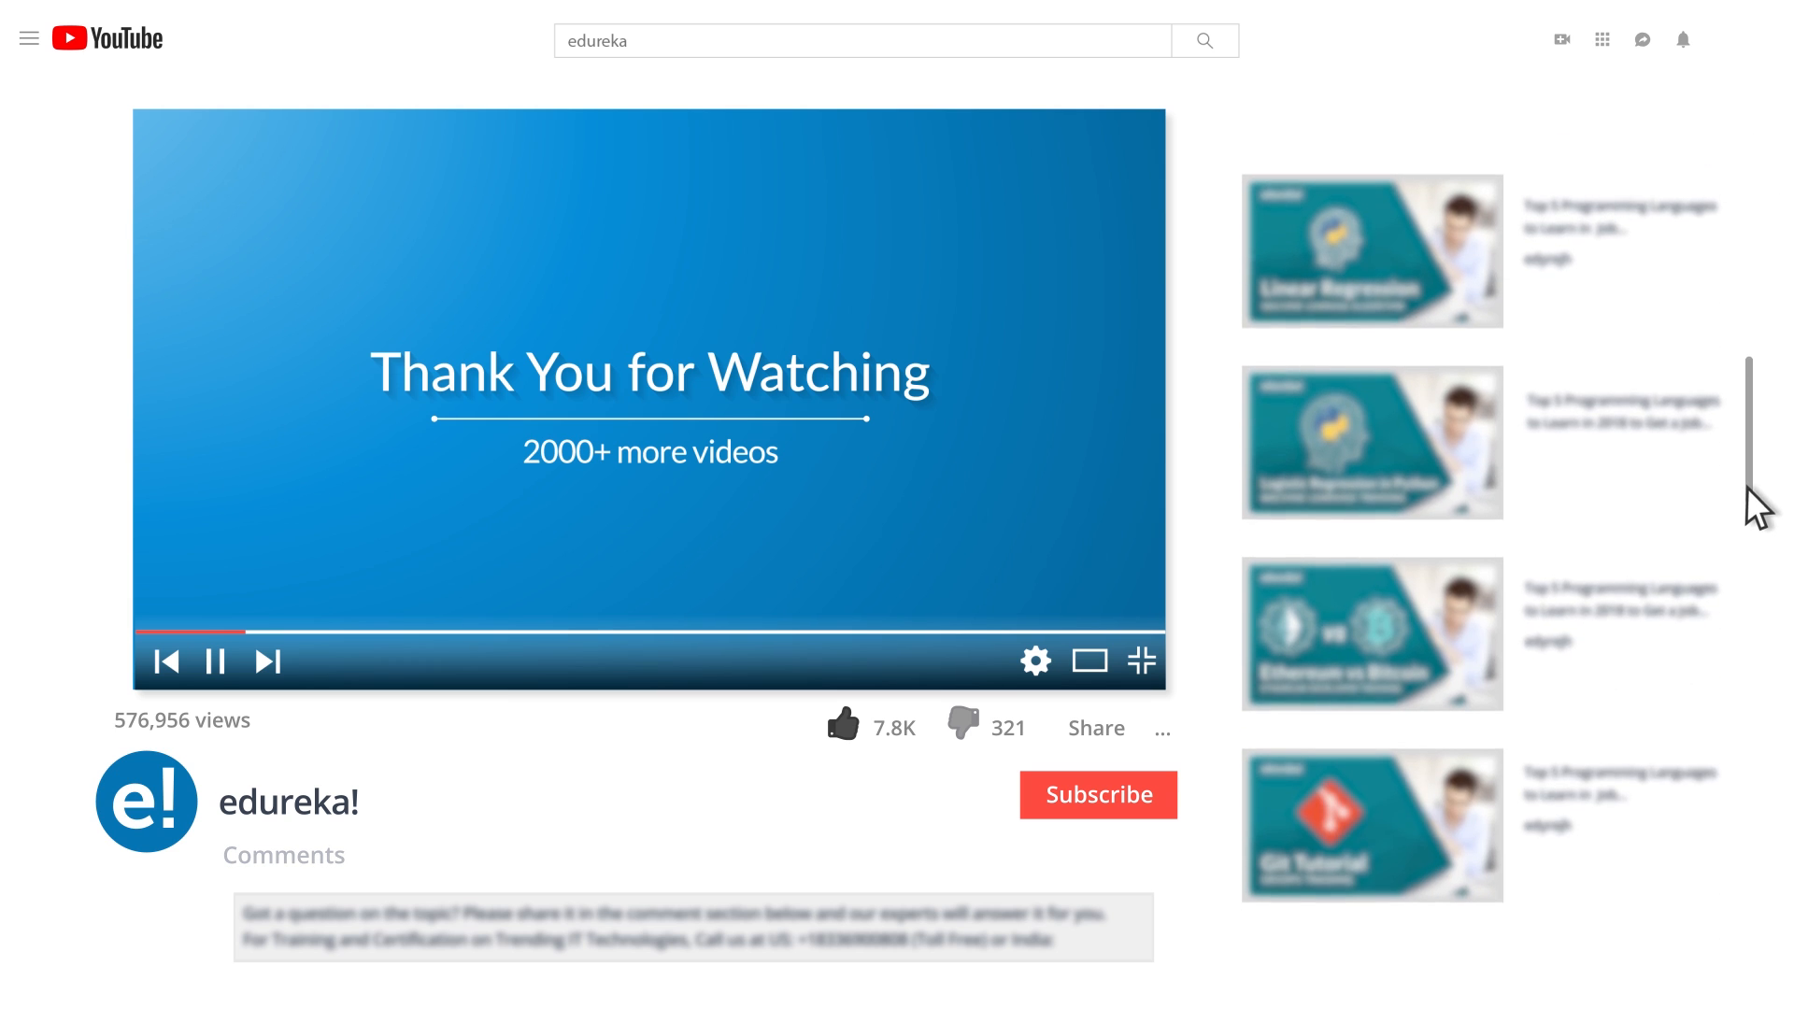